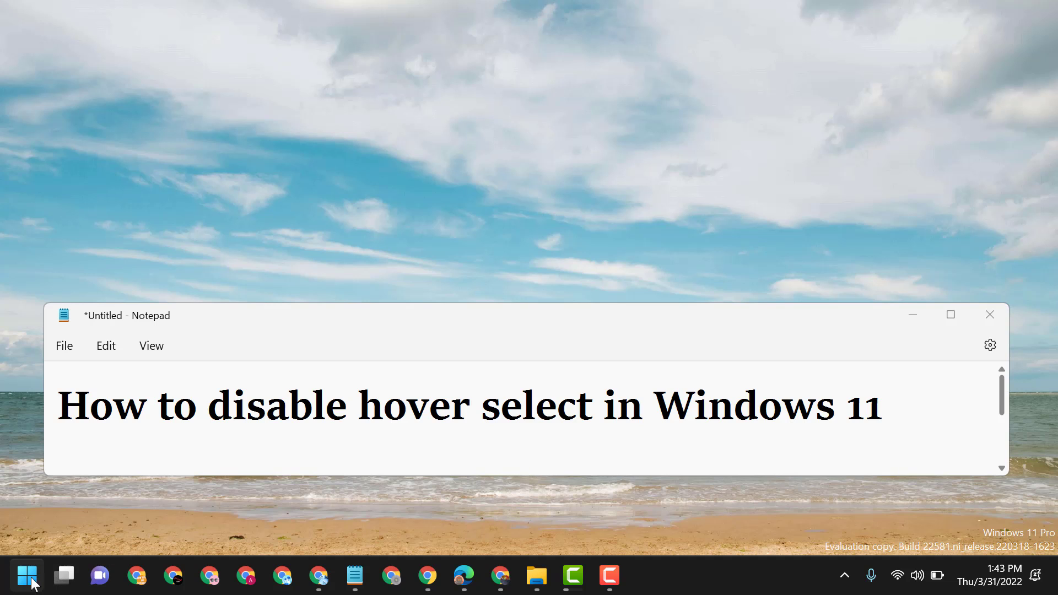
# Search the Start menu for 'control Panel' and launch Control Panel.
pyautogui.click(27, 576)
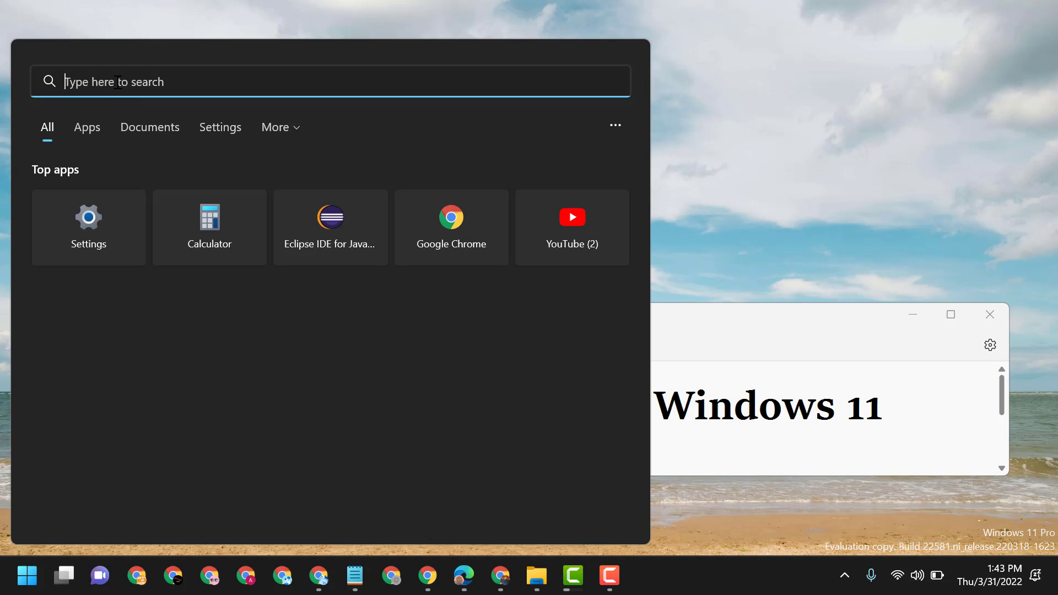
pyautogui.write('control Panel')
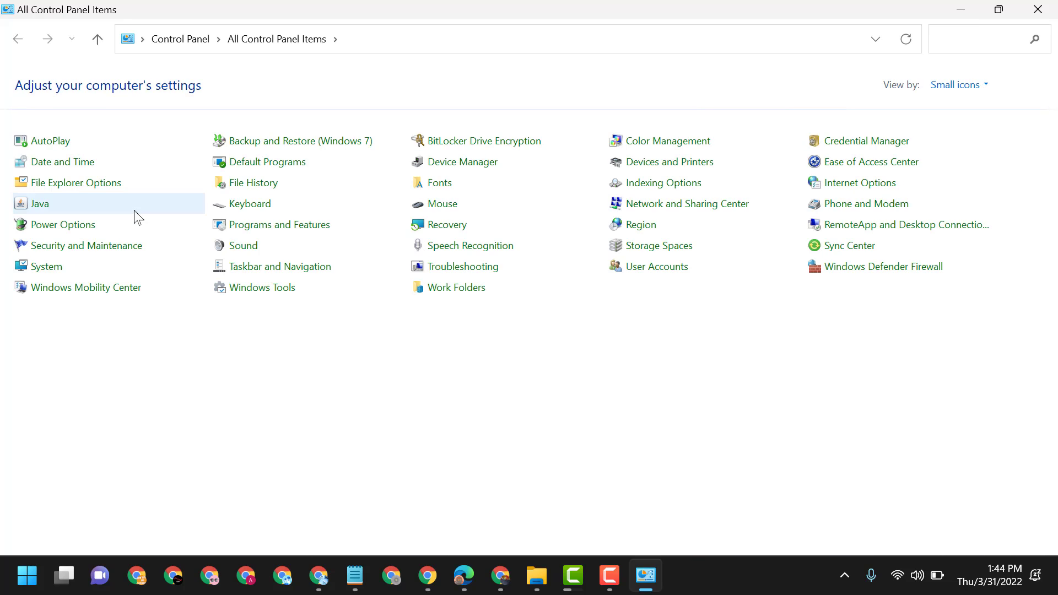
pyautogui.moveTo(1050, 192)
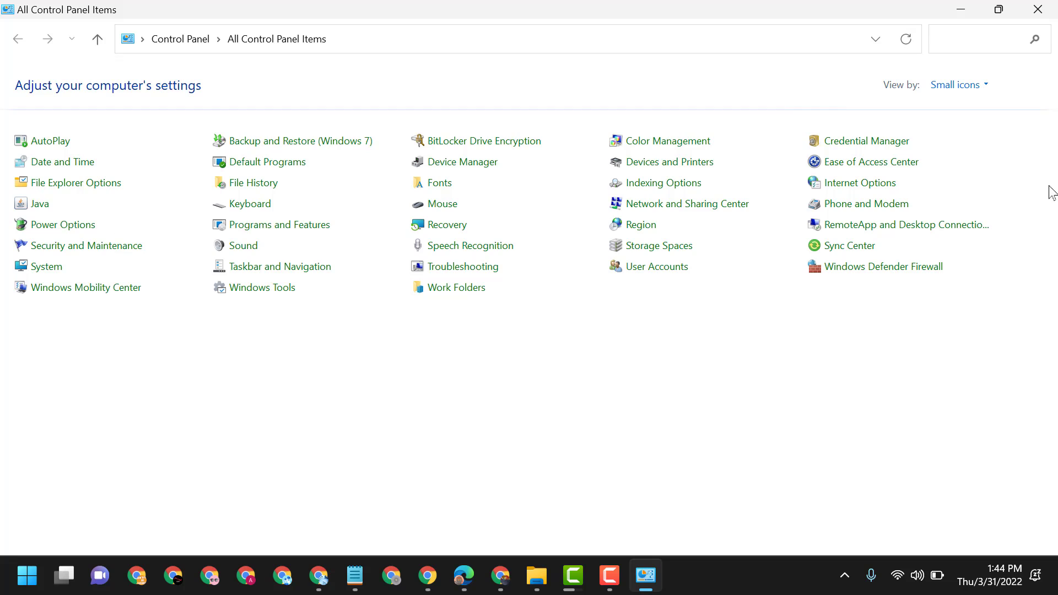
# Switch the Control Panel 'View by' setting to Large icons.
pyautogui.click(958, 84)
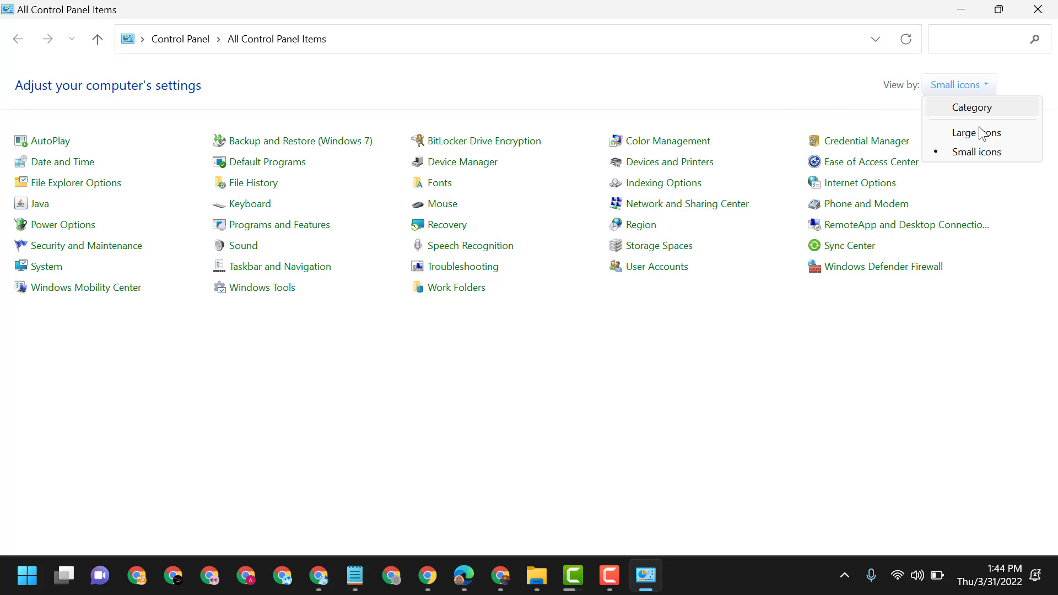
pyautogui.click(976, 133)
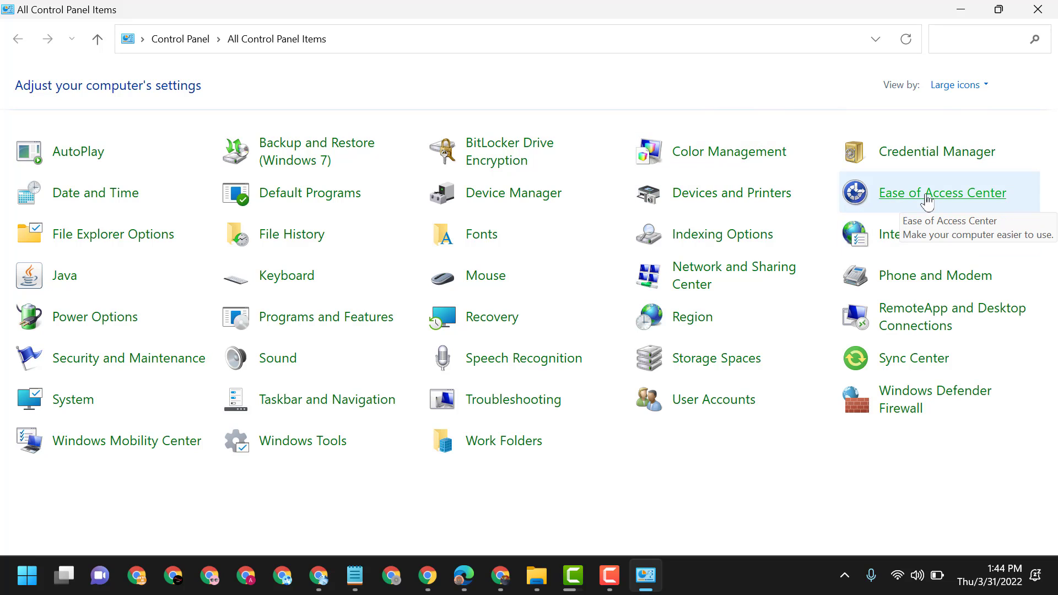
# Go from Ease of Access Center to the 'Make the mouse easier to use' page.
pyautogui.click(941, 192)
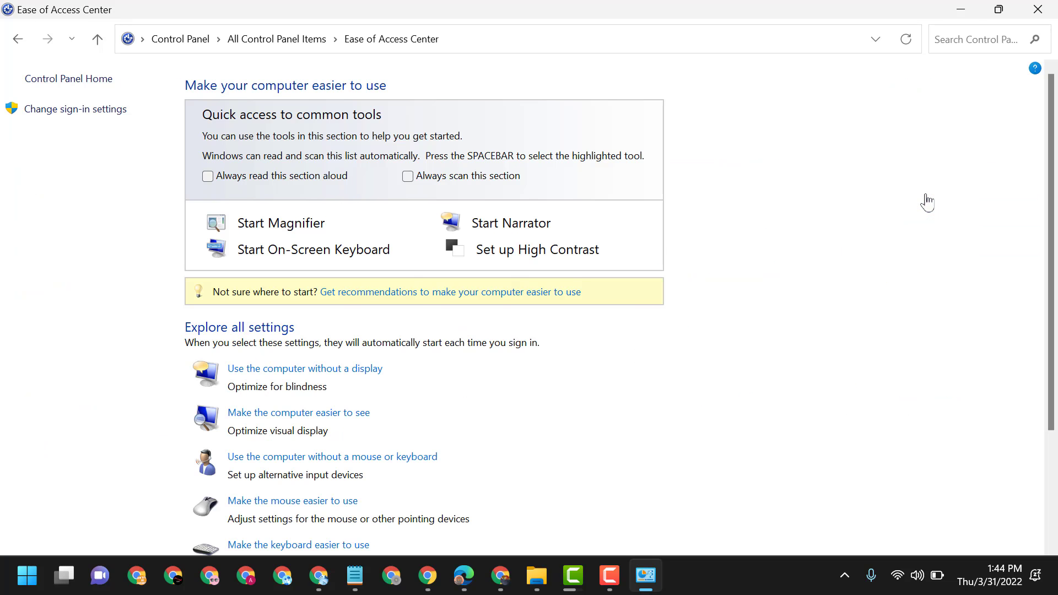
pyautogui.scroll(-3)
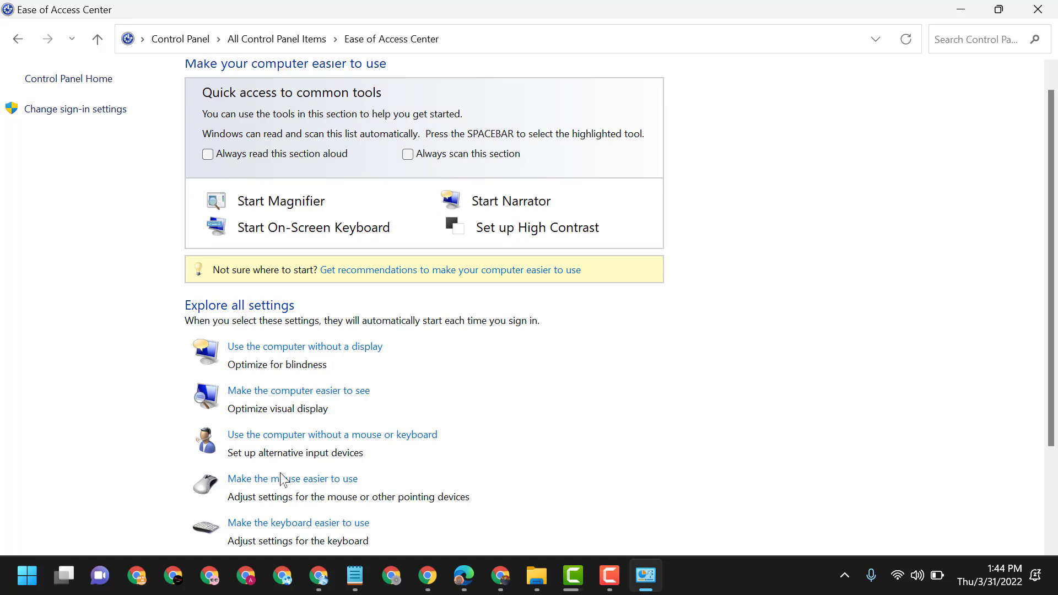
pyautogui.moveTo(292, 478)
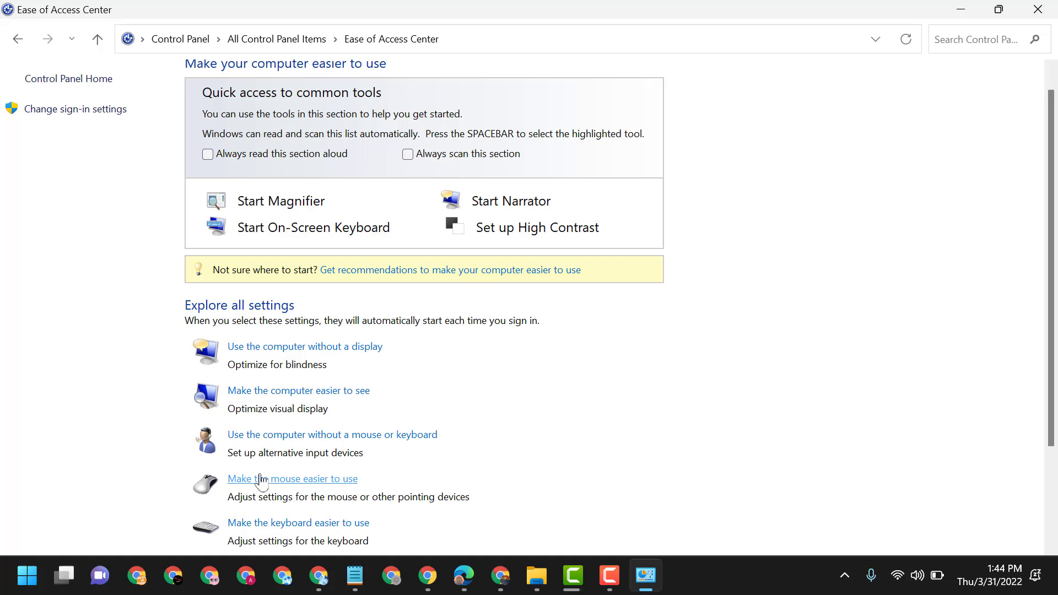
pyautogui.click(292, 478)
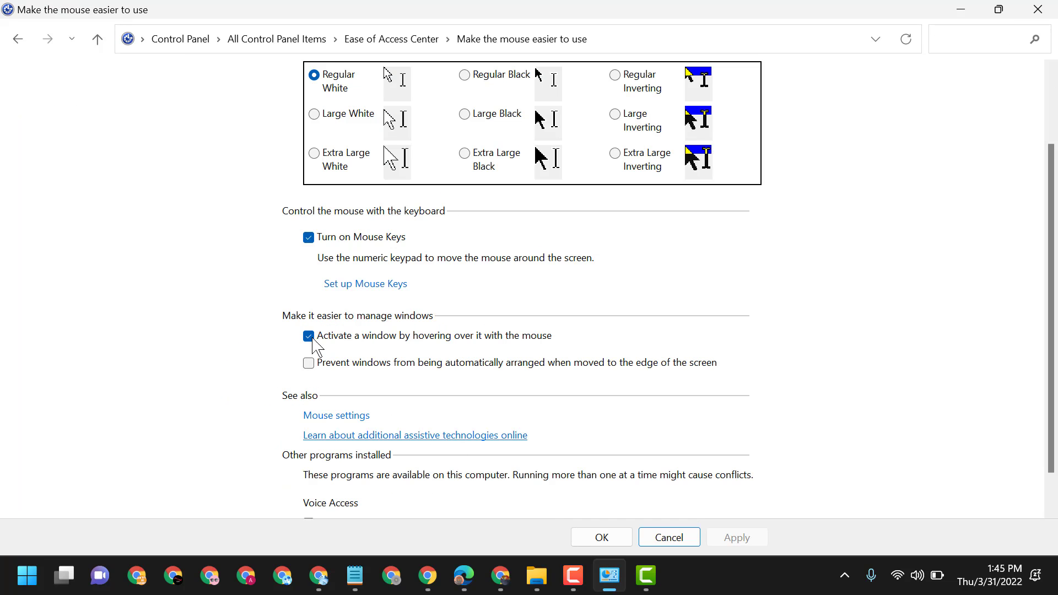
pyautogui.moveTo(371, 356)
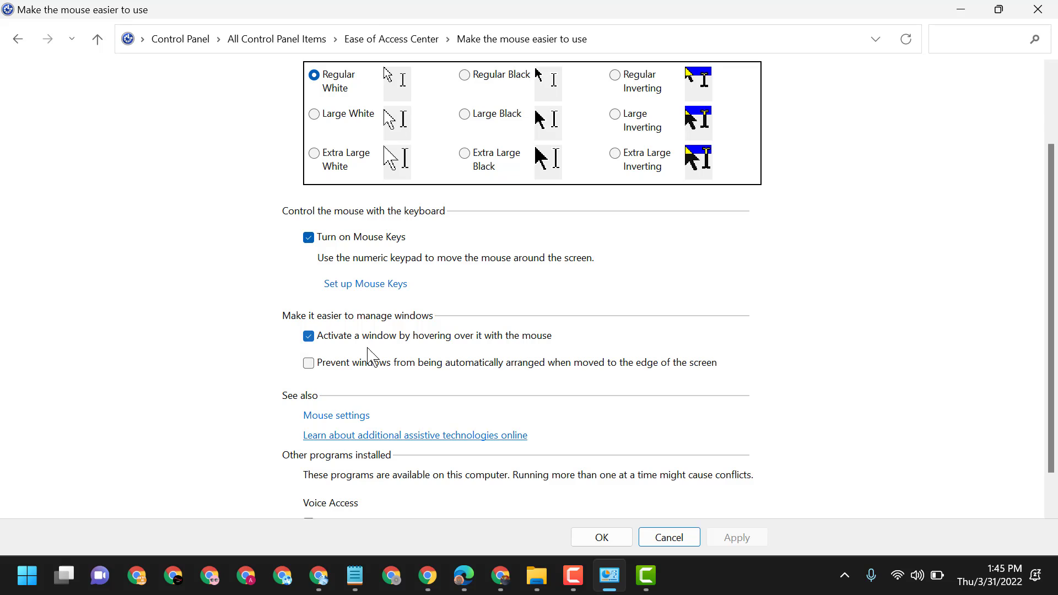
pyautogui.moveTo(433, 349)
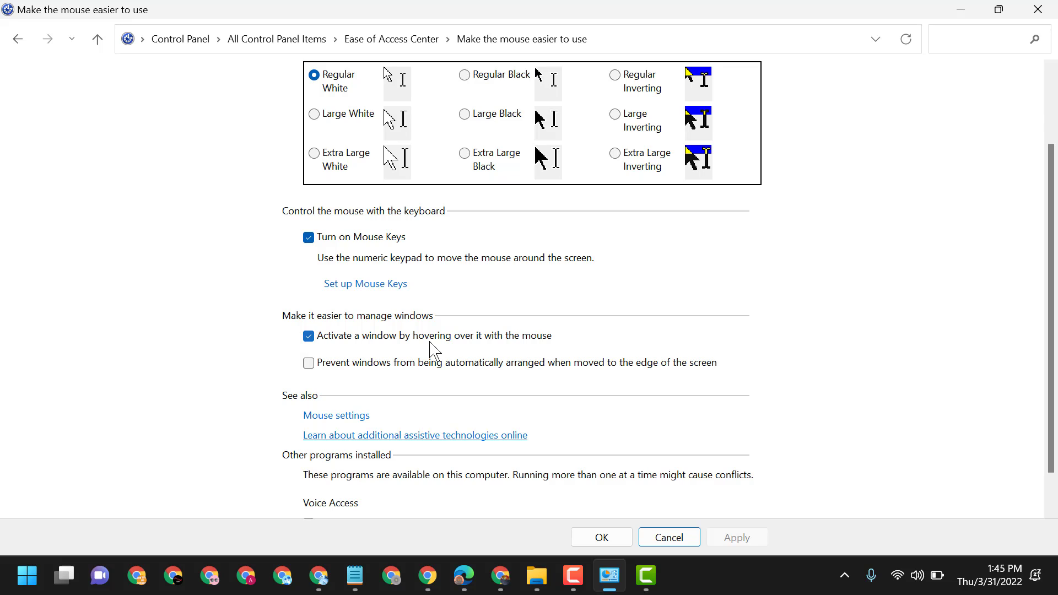
# Uncheck 'Activate a window by hovering over it with the mouse' and confirm with OK.
pyautogui.click(309, 336)
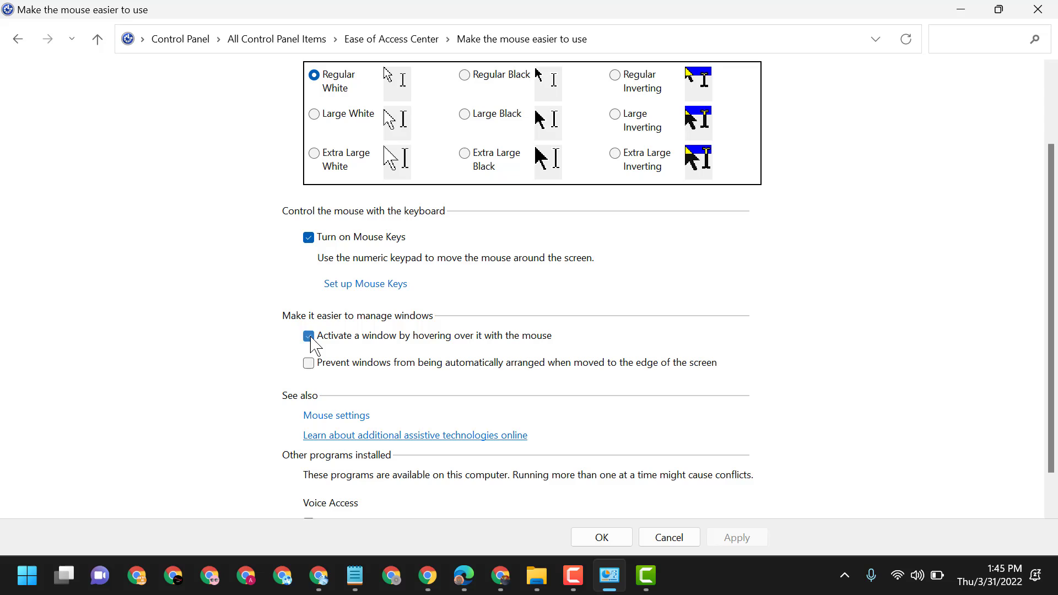
pyautogui.click(308, 336)
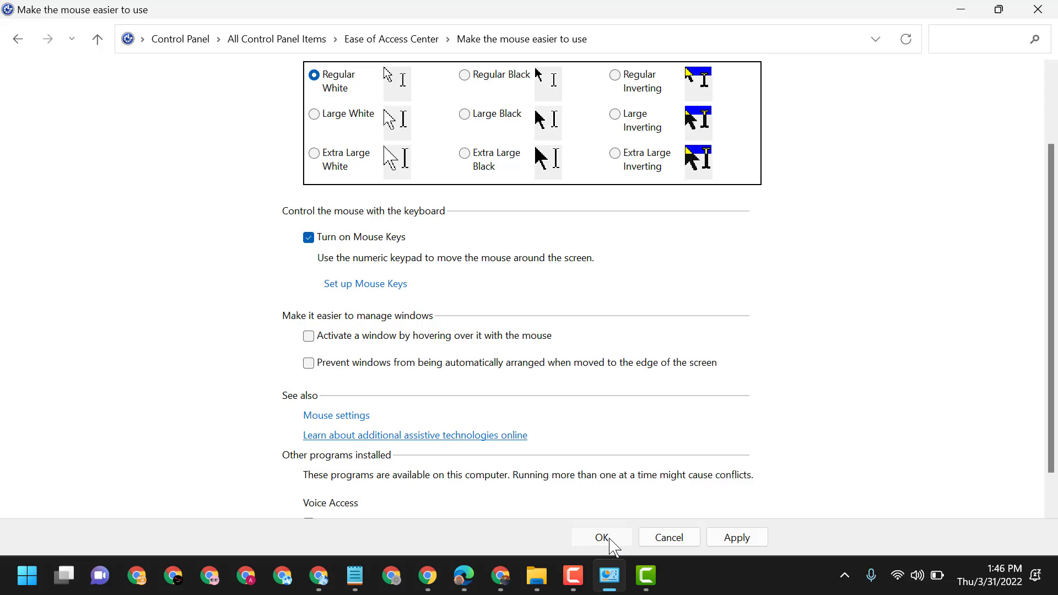
pyautogui.click(600, 537)
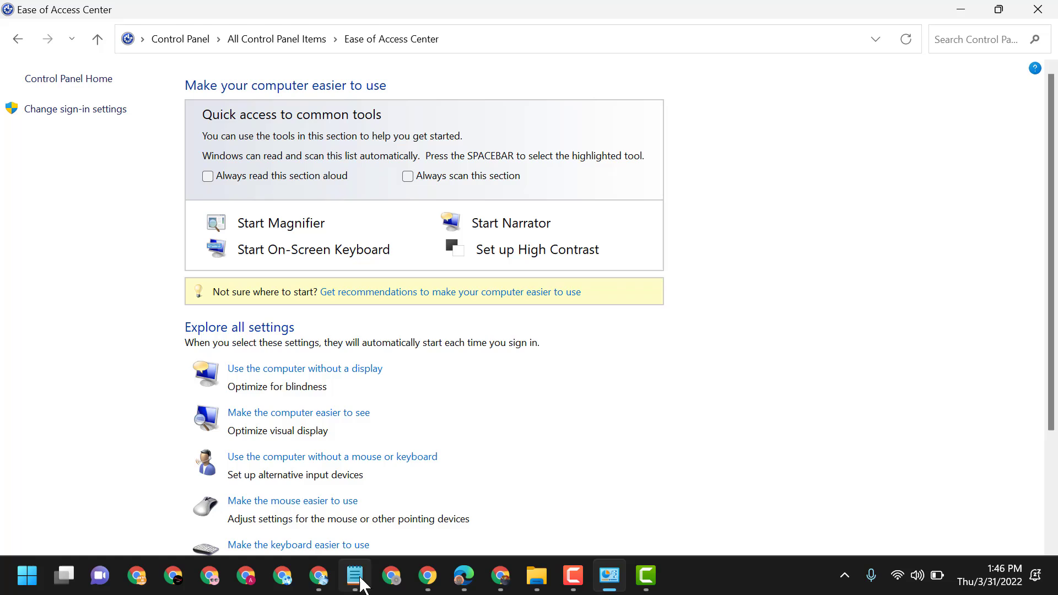
# Bring the 'How to disable hover select in Windows 11' Notepad note to the front.
pyautogui.click(354, 575)
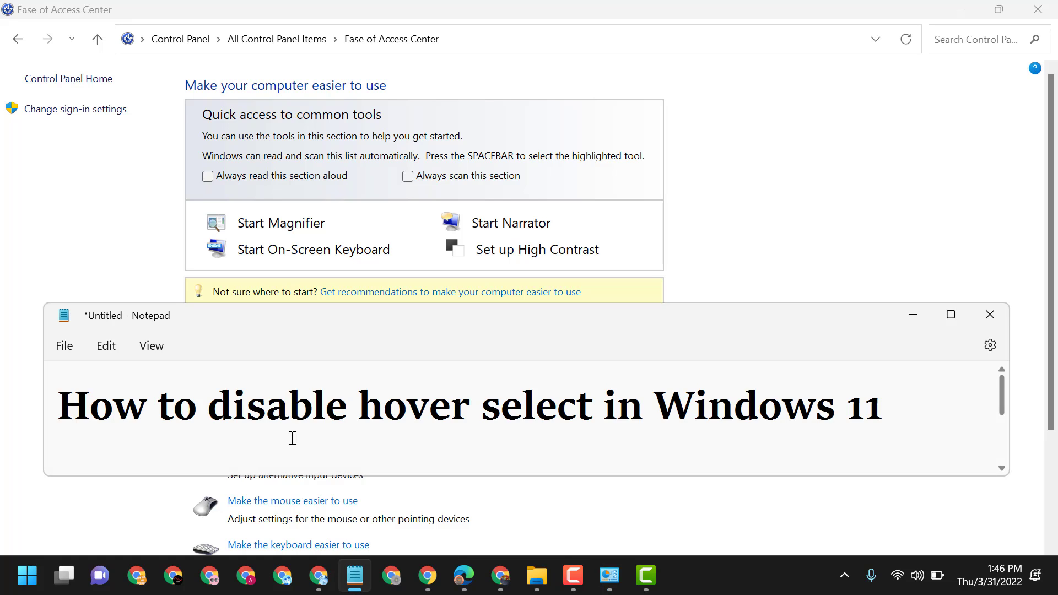